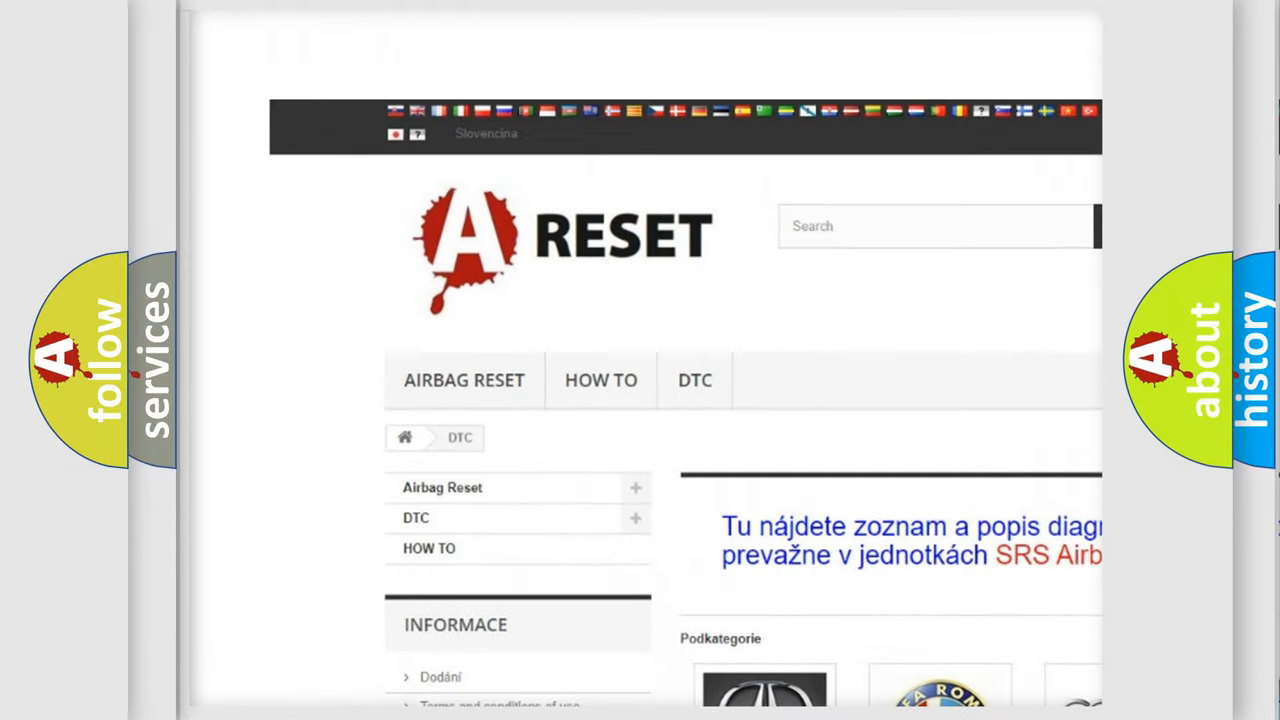
Step: Locate the Jeep logo in the DTC brand grid and browse its diagnostic trouble code list
{"action": "scroll", "scroll_direction": "down", "scroll_amount": 3}
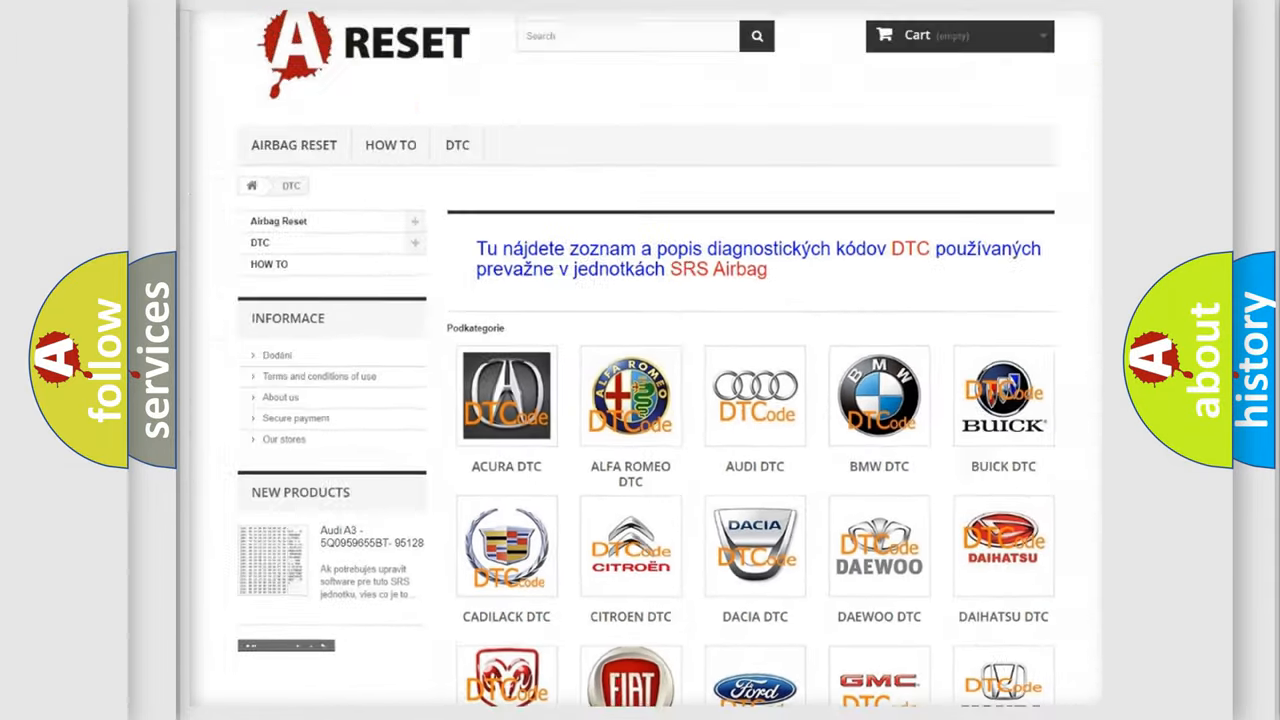
{"action": "scroll", "scroll_direction": "down", "scroll_amount": 3}
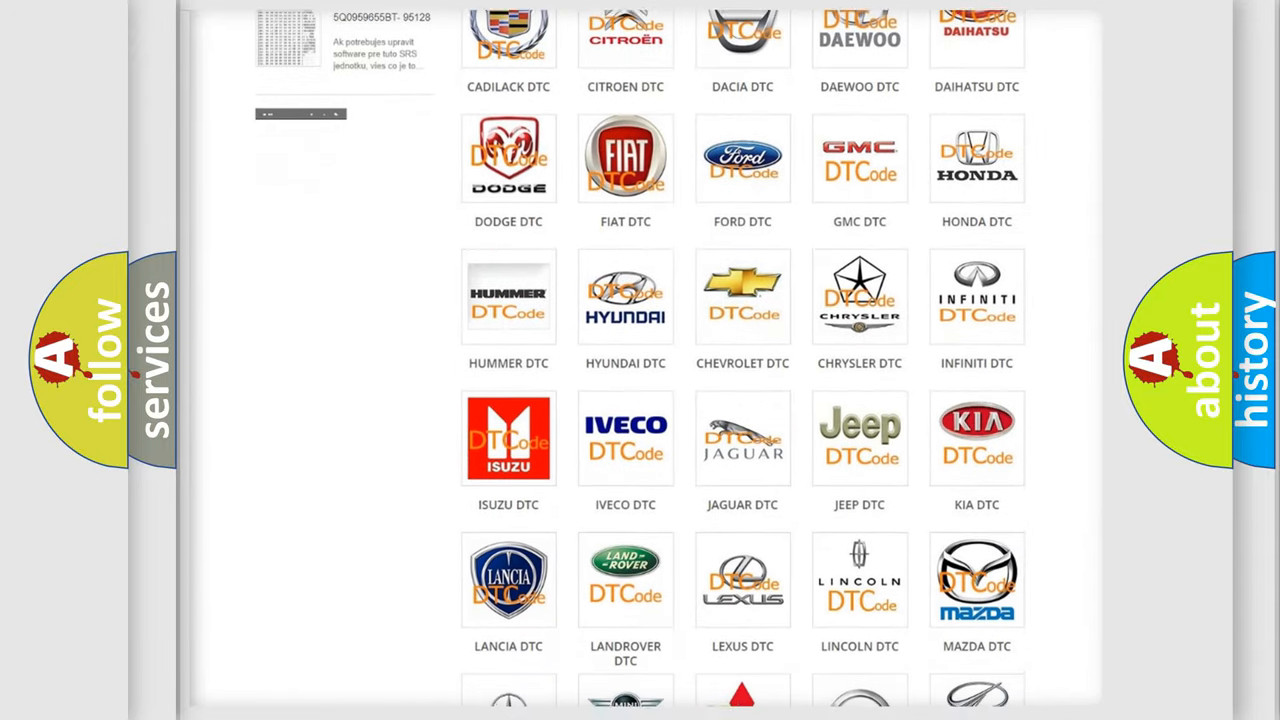
{"action": "scroll", "scroll_direction": "down", "scroll_amount": 3}
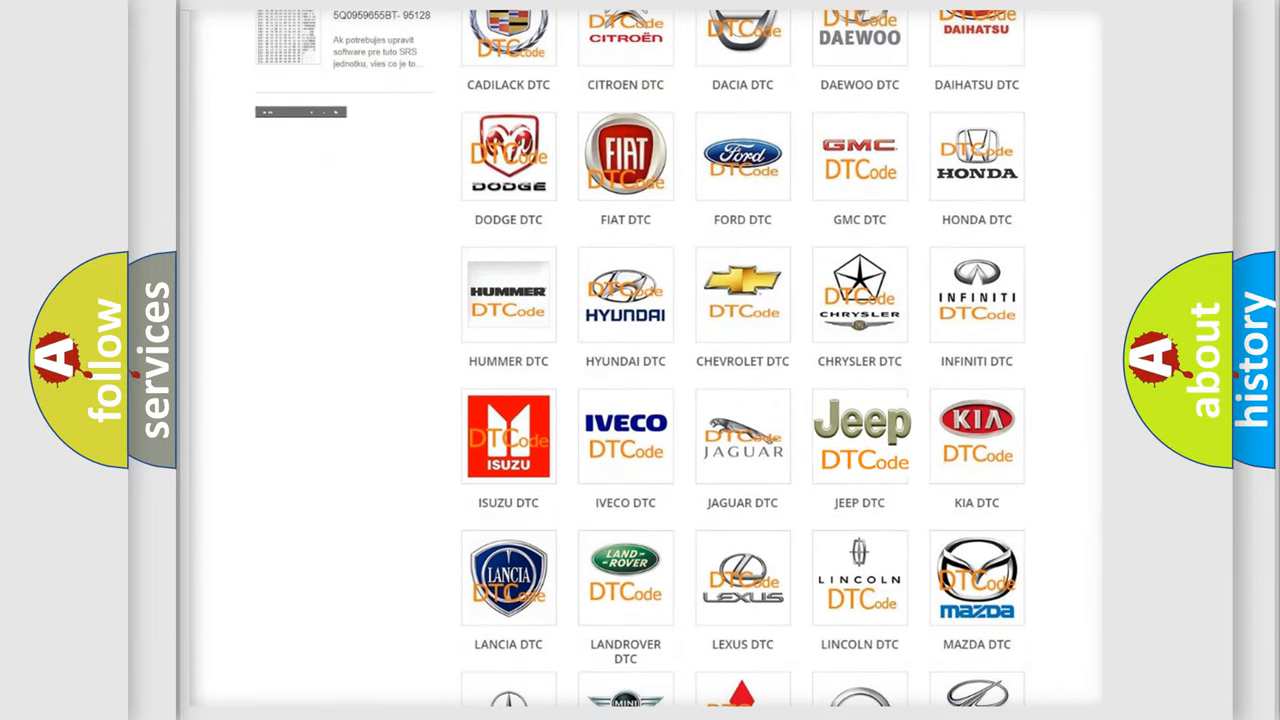
{"action": "left_click", "coordinate": [860, 436]}
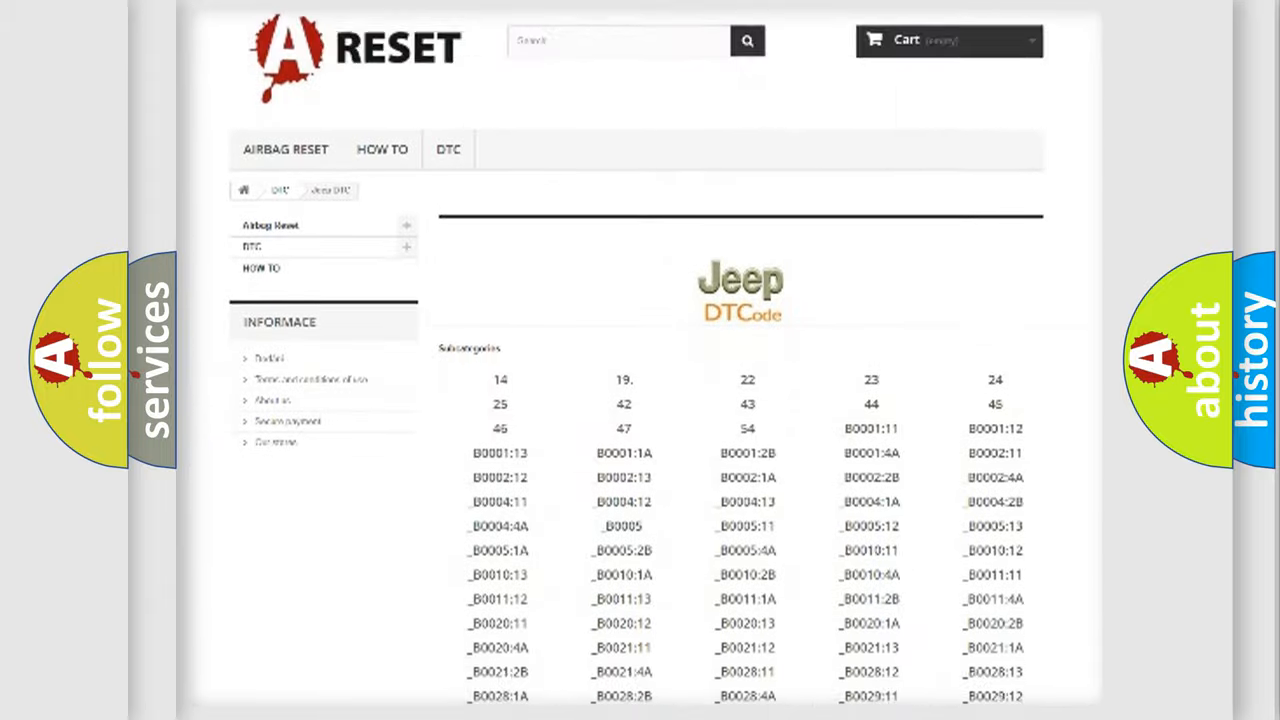
{"action": "scroll", "scroll_direction": "down", "scroll_amount": 3}
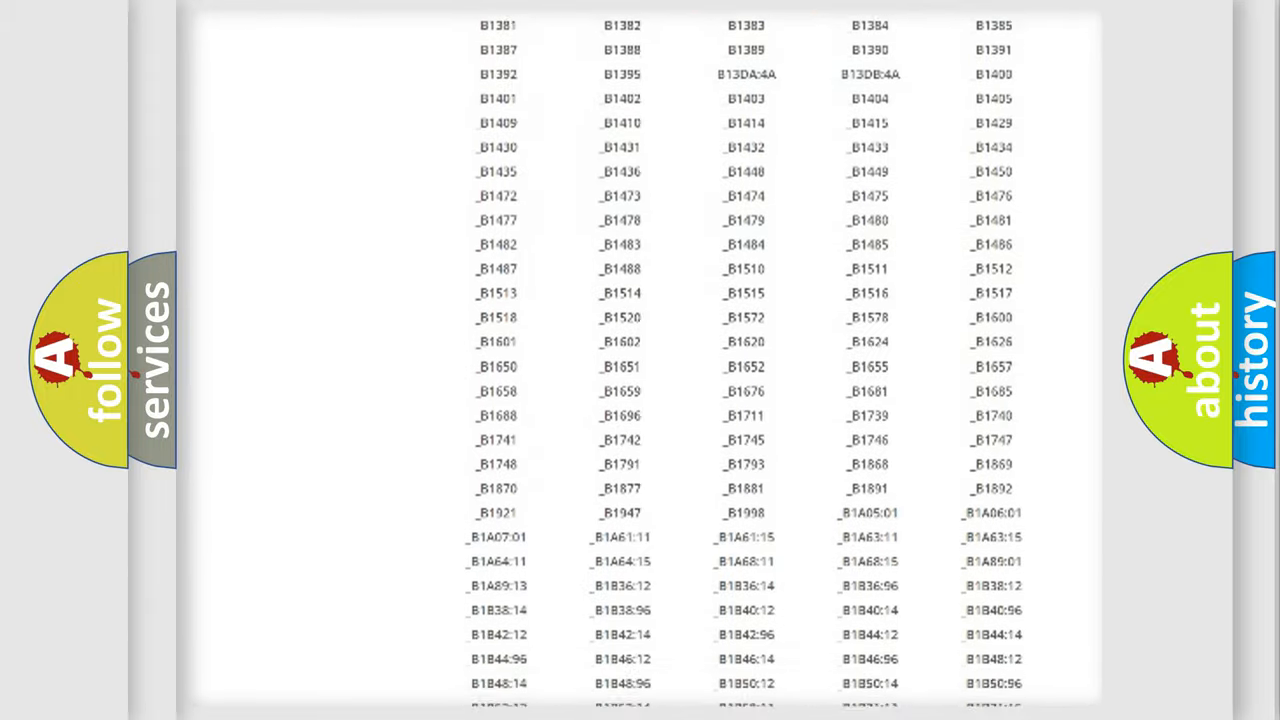